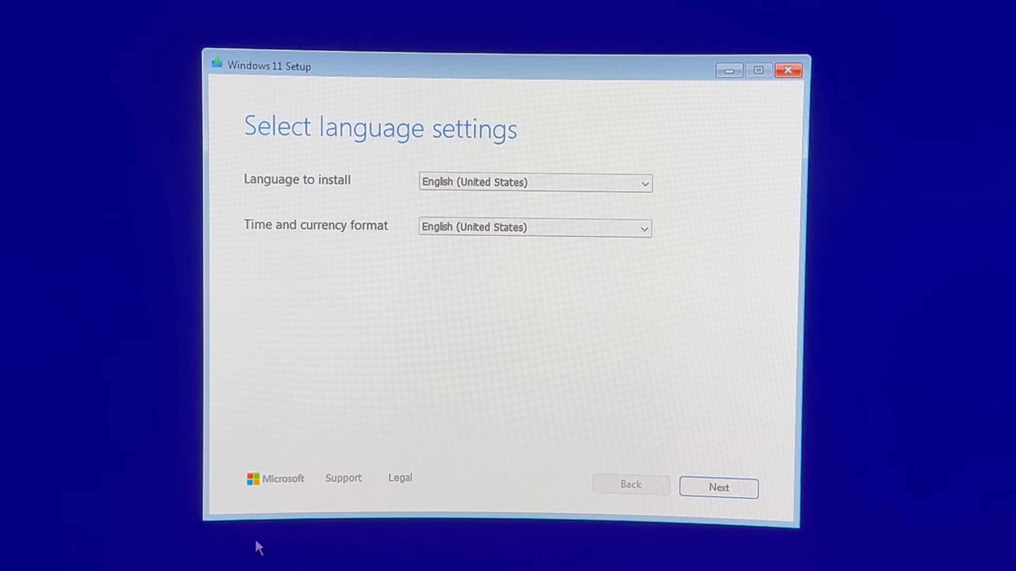
Keep English and US keyboard, choose a clean install of Windows 11 Pro without a product key.
{"action": "left_click", "coordinate": [718, 487]}
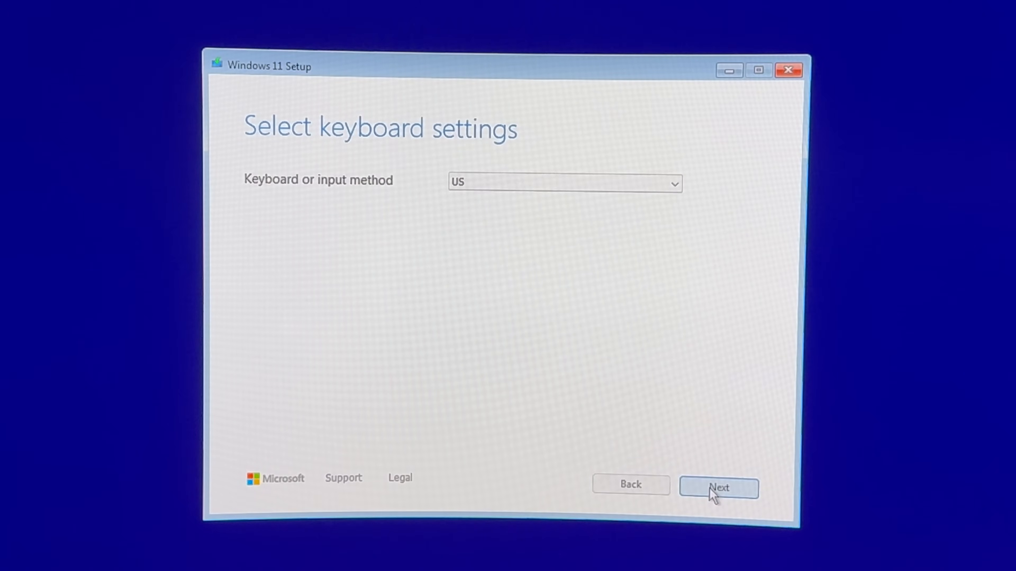
{"action": "left_click", "coordinate": [718, 487]}
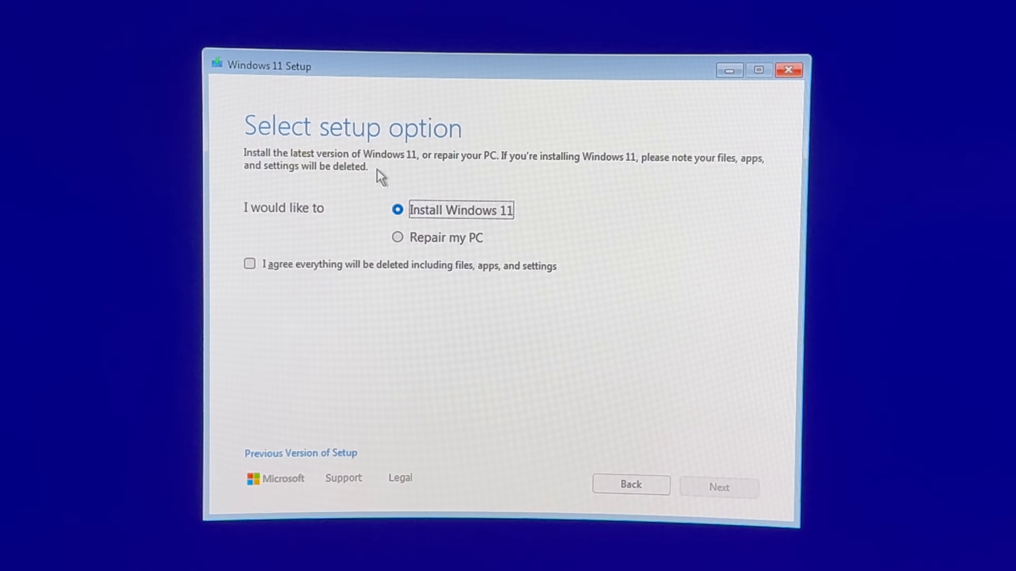
{"action": "left_click", "coordinate": [719, 487]}
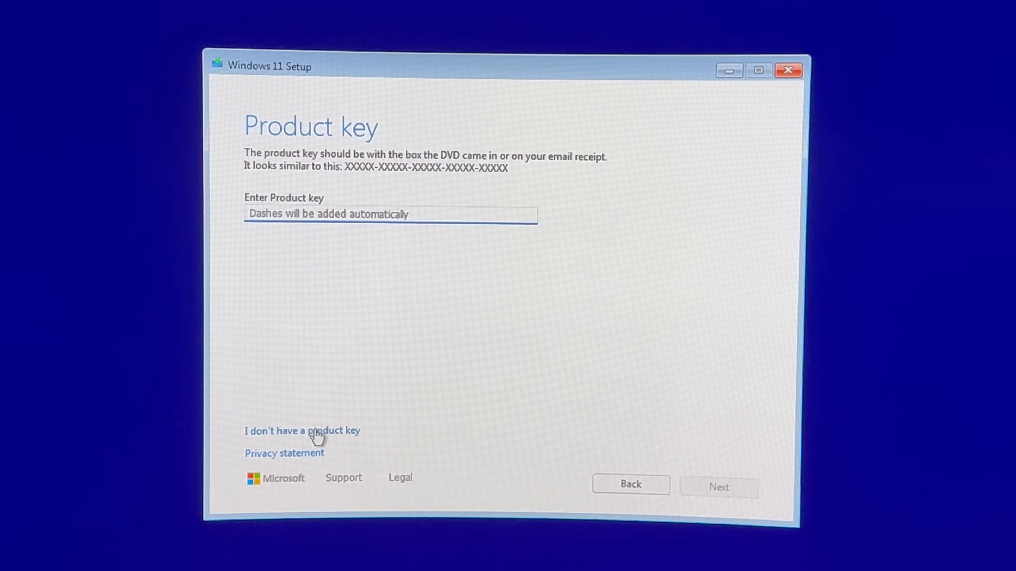
{"action": "left_click", "coordinate": [302, 431]}
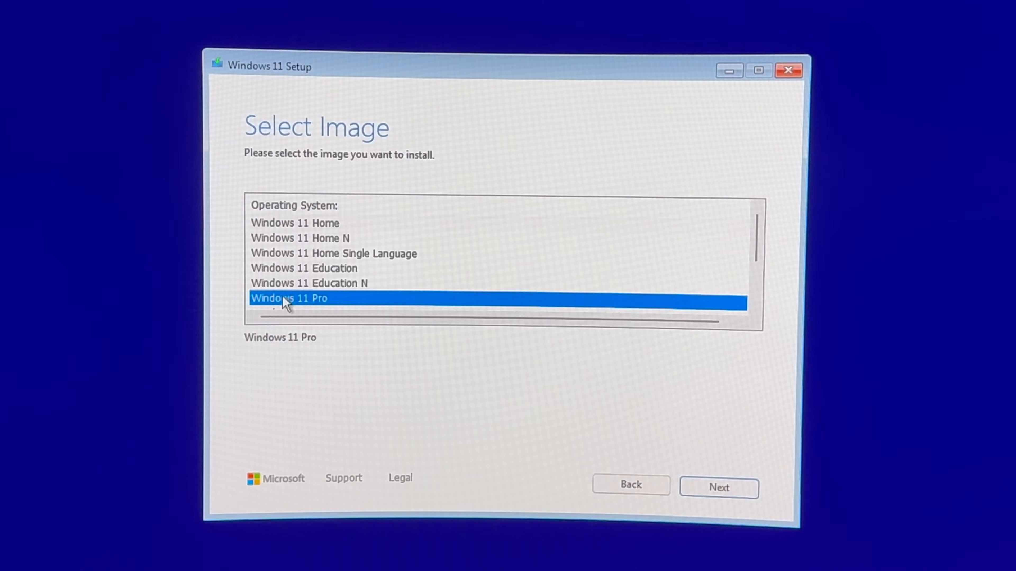
{"action": "left_click", "coordinate": [718, 487]}
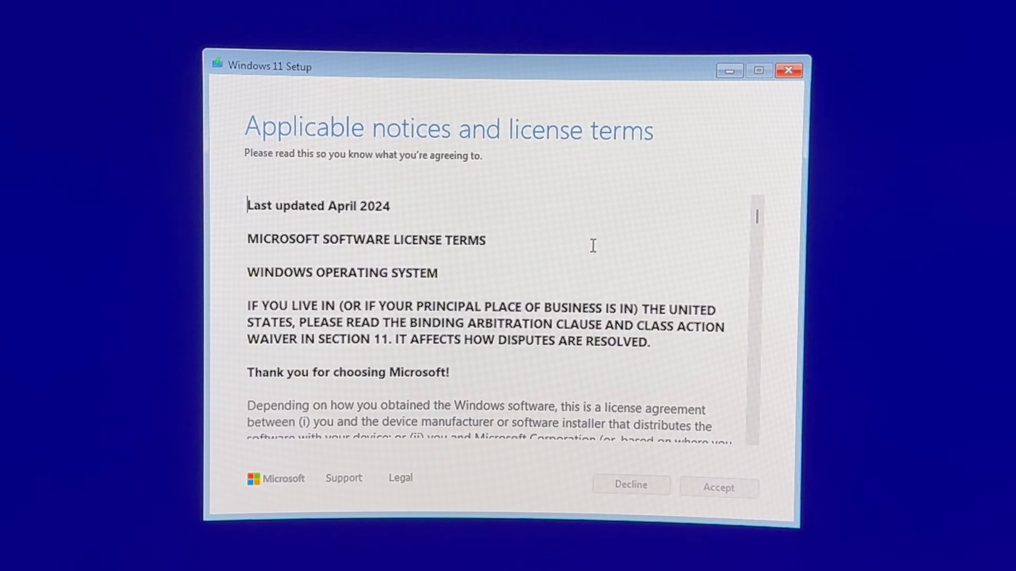
Accept the license terms to reach the install location list showing unallocated Disk 0.
{"action": "left_click", "coordinate": [717, 485]}
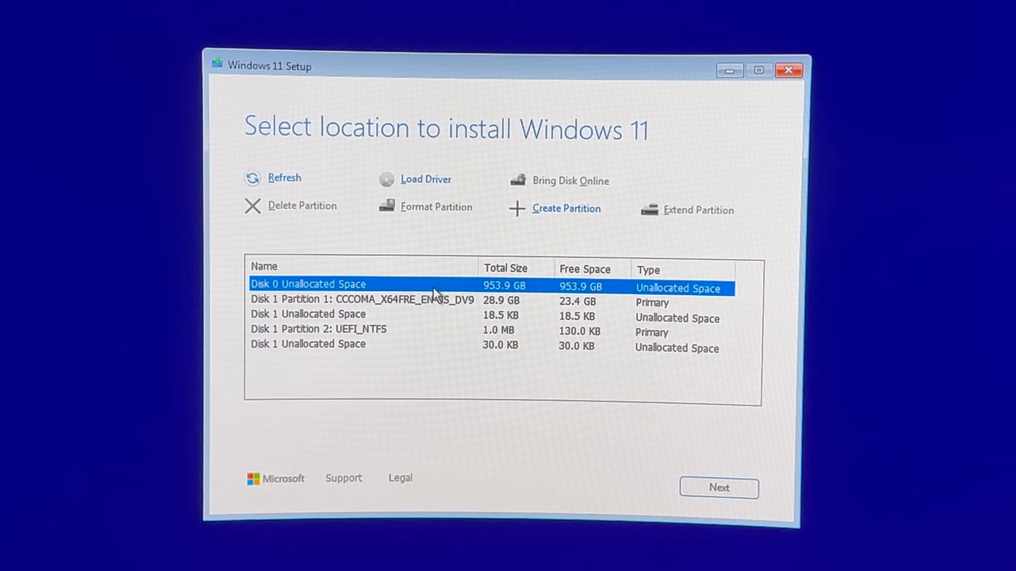
{"action": "mouse_move", "coordinate": [492, 294]}
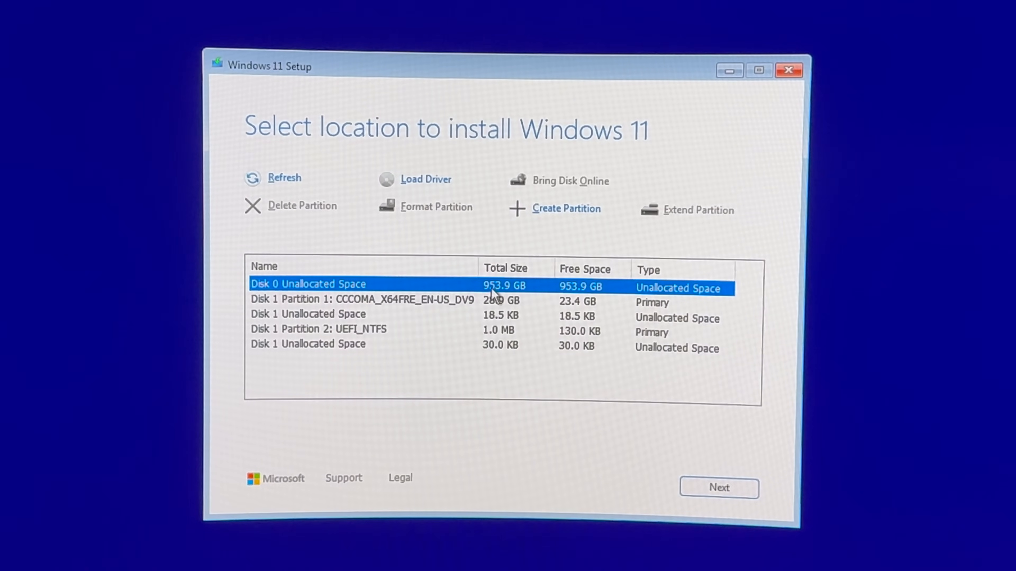
{"action": "mouse_move", "coordinate": [502, 297]}
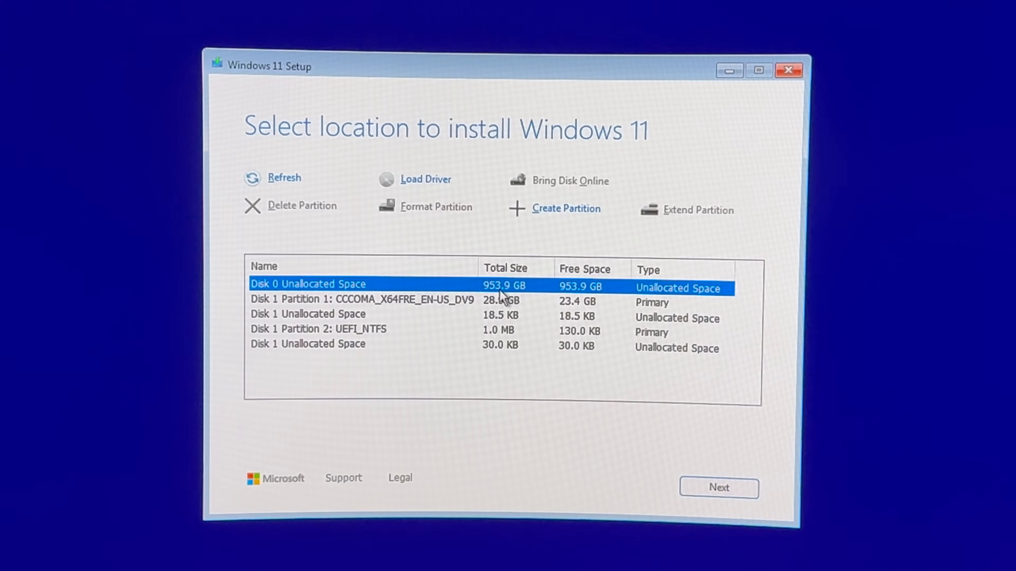
{"action": "mouse_move", "coordinate": [583, 290]}
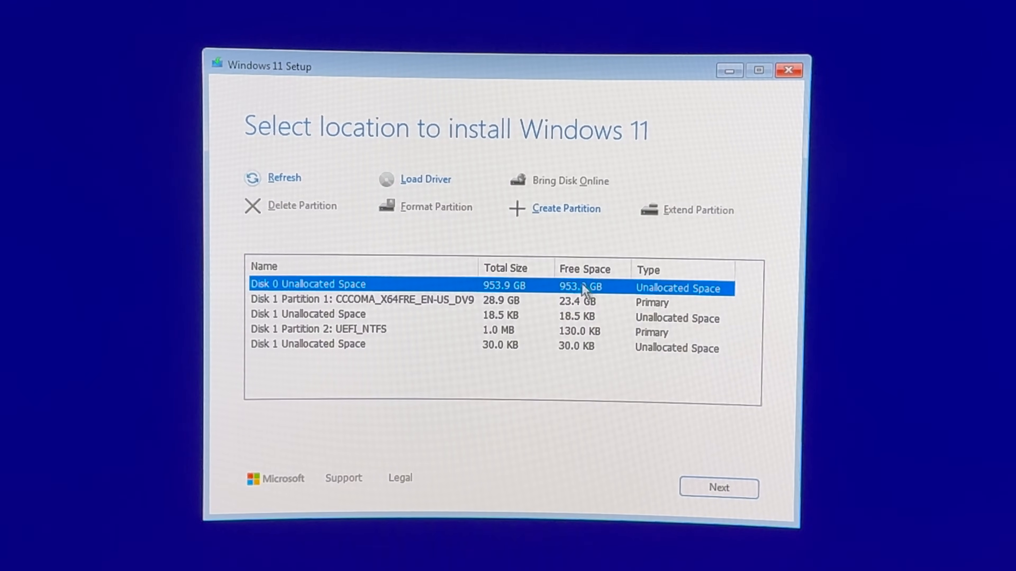
{"action": "mouse_move", "coordinate": [476, 261]}
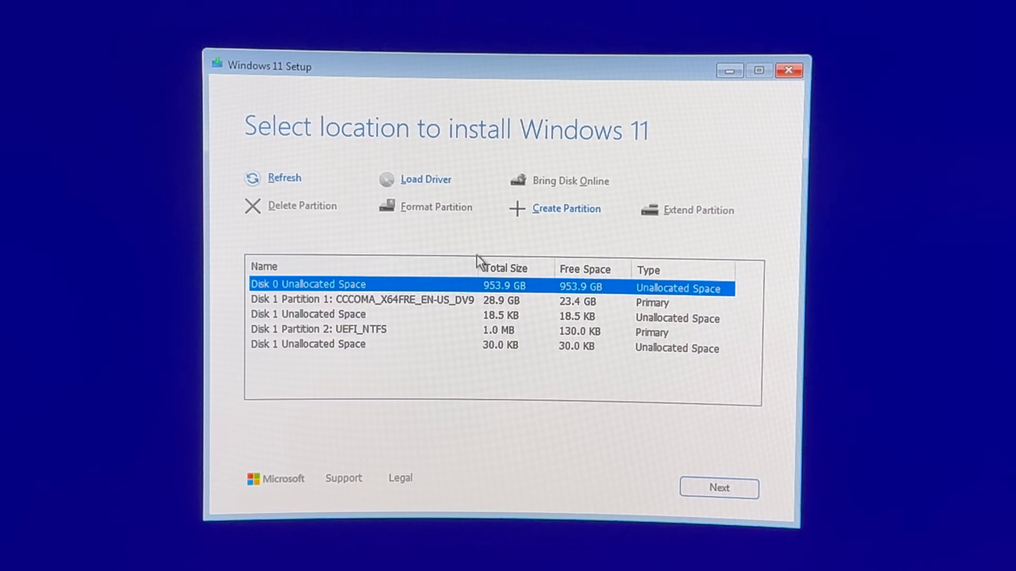
{"action": "mouse_move", "coordinate": [558, 217]}
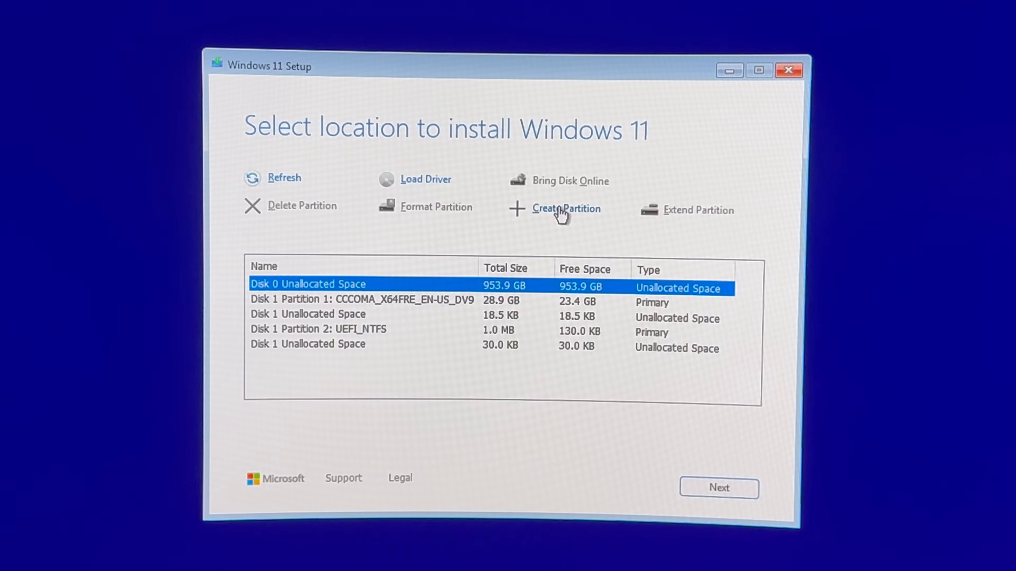
Create partitions on Disk 0's 953.9 GB of unallocated space.
{"action": "left_click", "coordinate": [565, 208]}
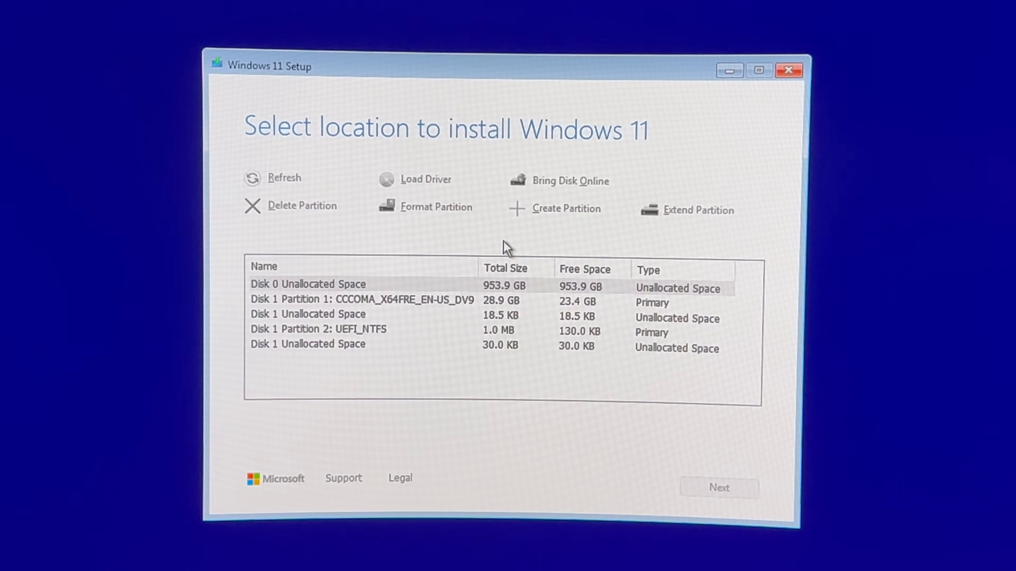
{"action": "mouse_move", "coordinate": [525, 234]}
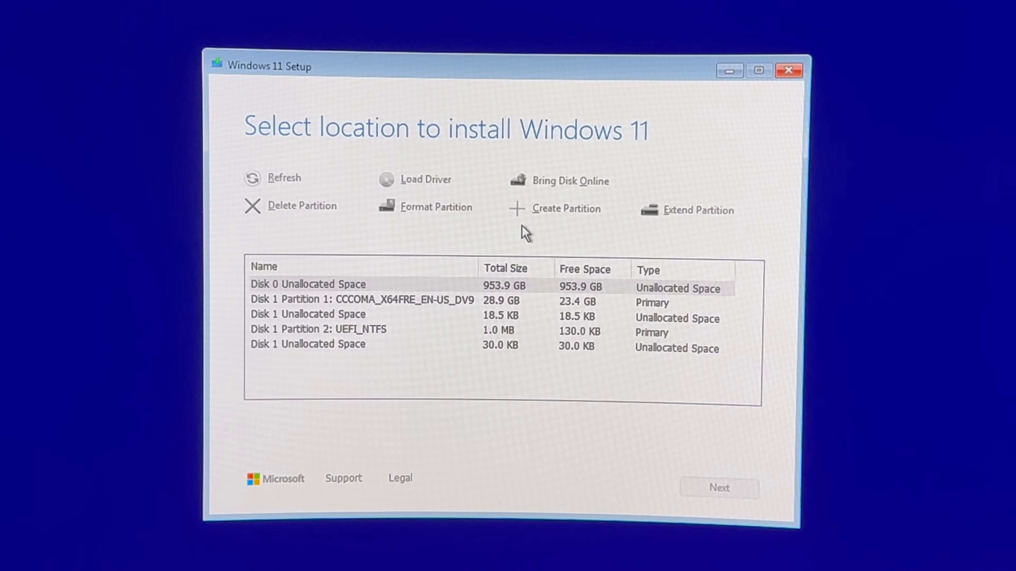
{"action": "mouse_move", "coordinate": [826, 512]}
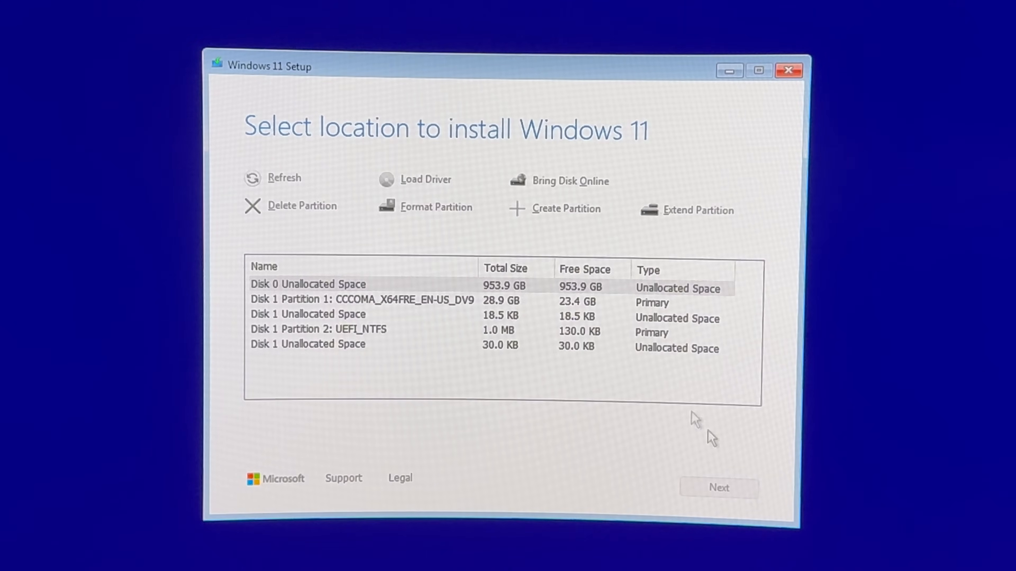
{"action": "mouse_move", "coordinate": [655, 458]}
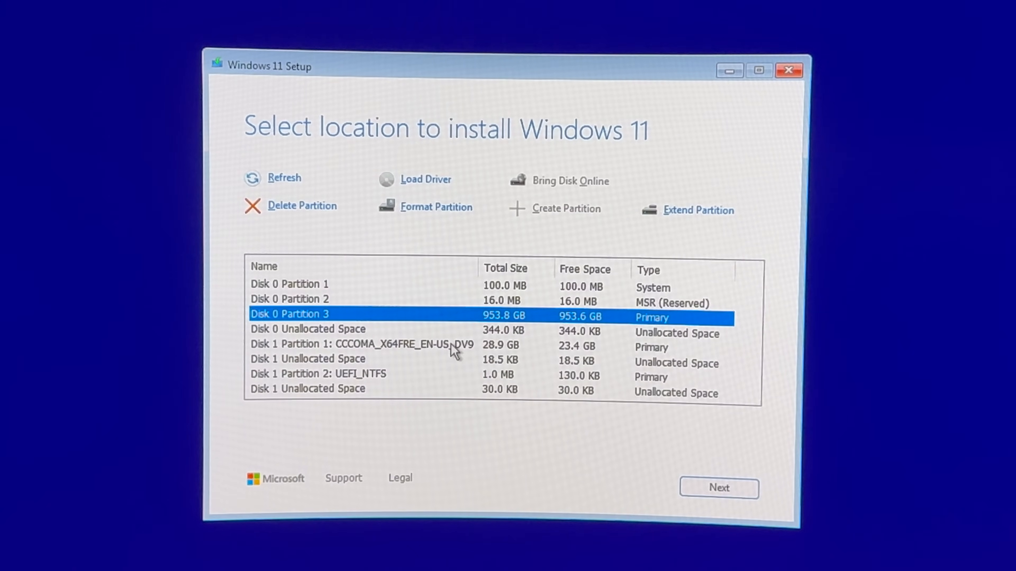
{"action": "mouse_move", "coordinate": [288, 317]}
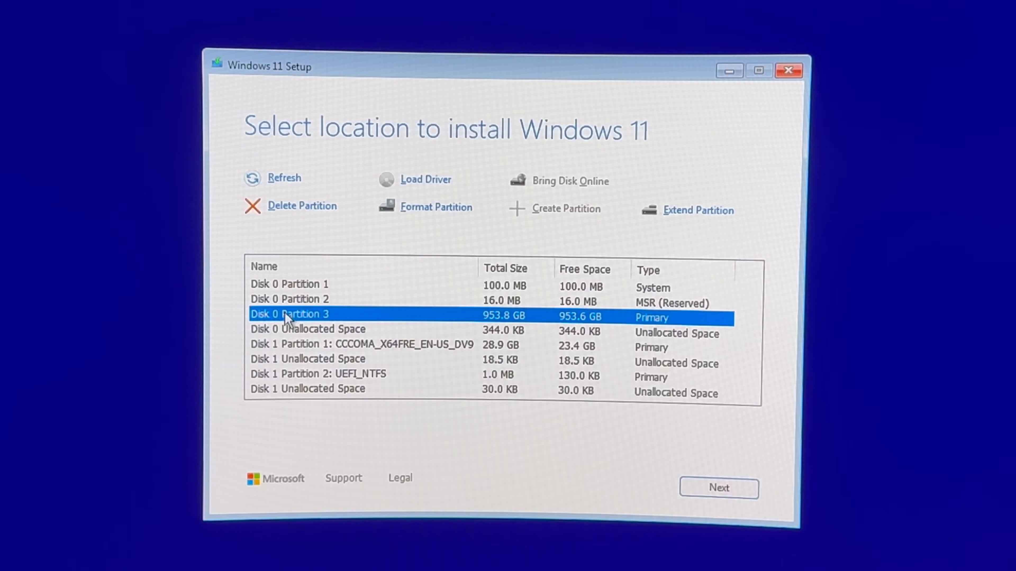
{"action": "mouse_move", "coordinate": [509, 327]}
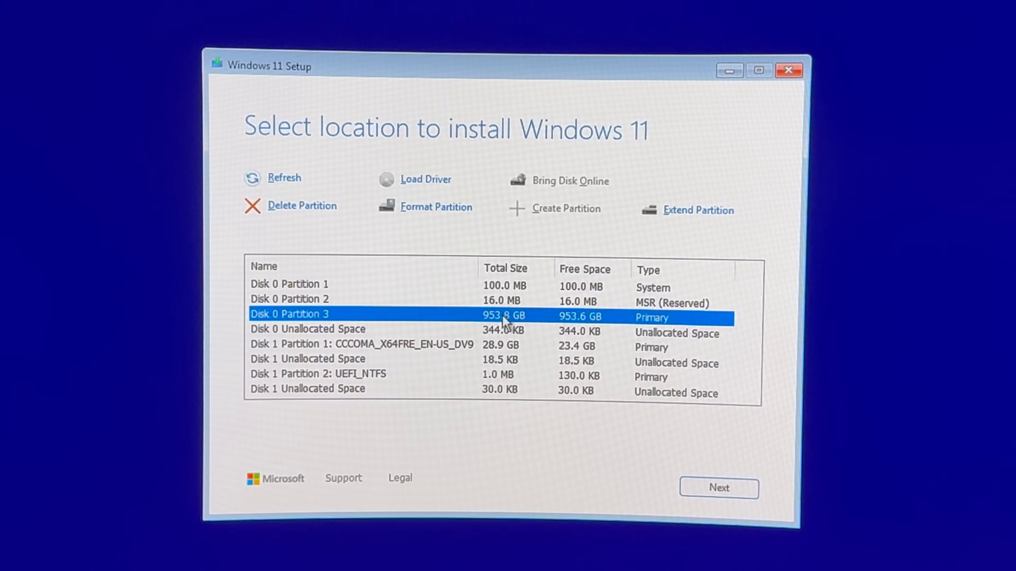
{"action": "mouse_move", "coordinate": [347, 322]}
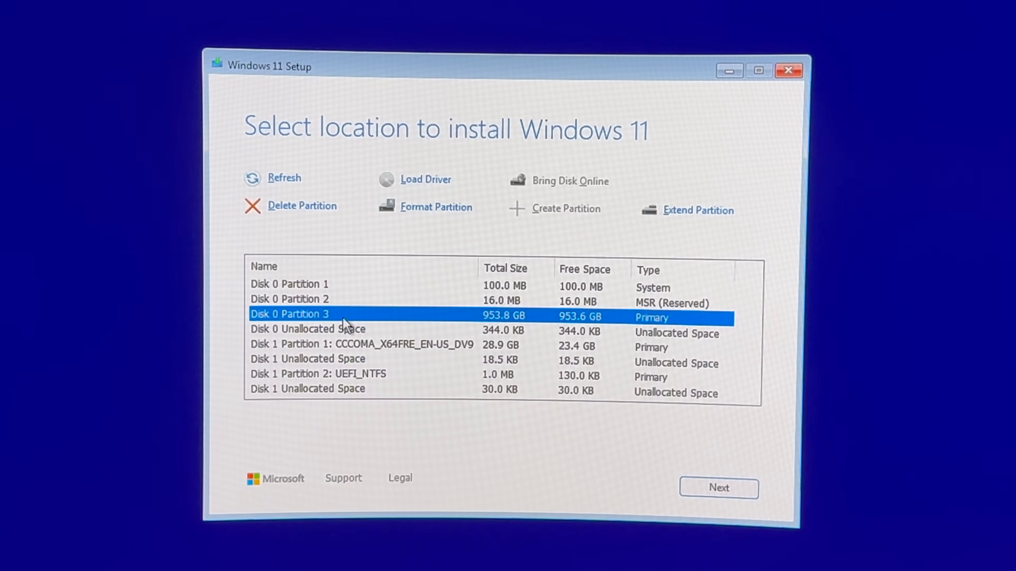
{"action": "mouse_move", "coordinate": [445, 335]}
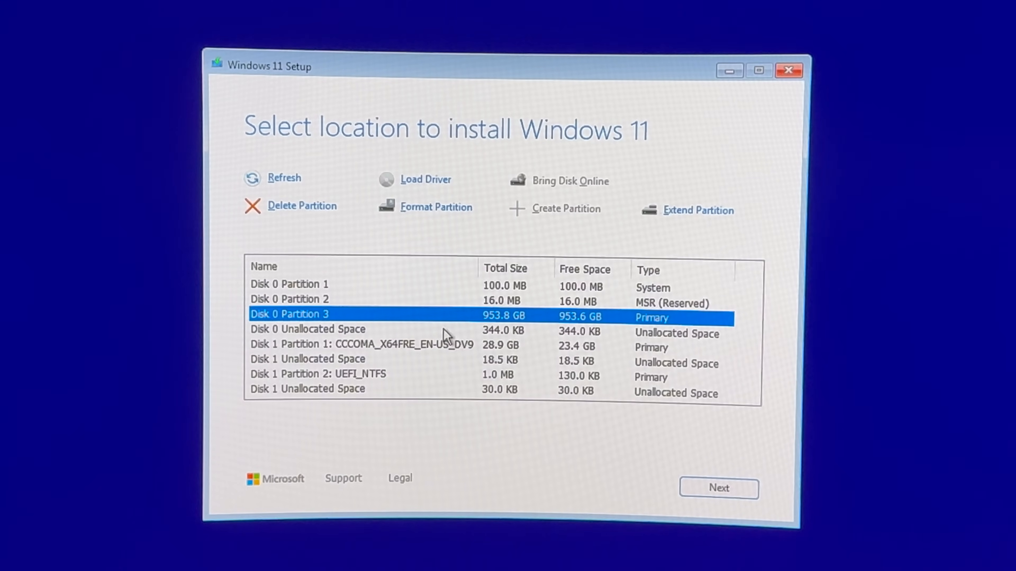
{"action": "mouse_move", "coordinate": [658, 452]}
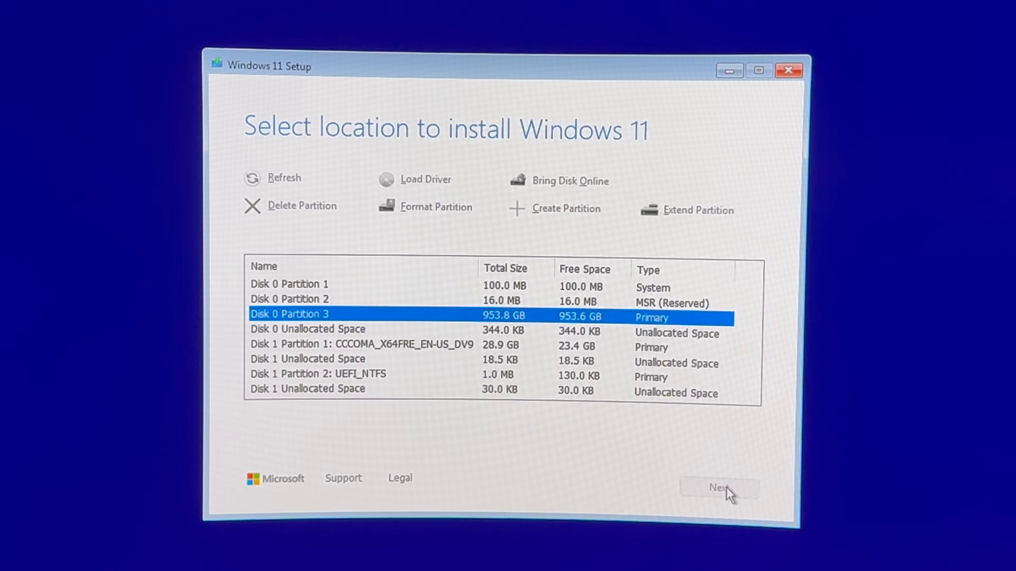
Install Windows 11 Pro onto the 953.8 GB primary partition from the Ready to install summary.
{"action": "left_click", "coordinate": [717, 488]}
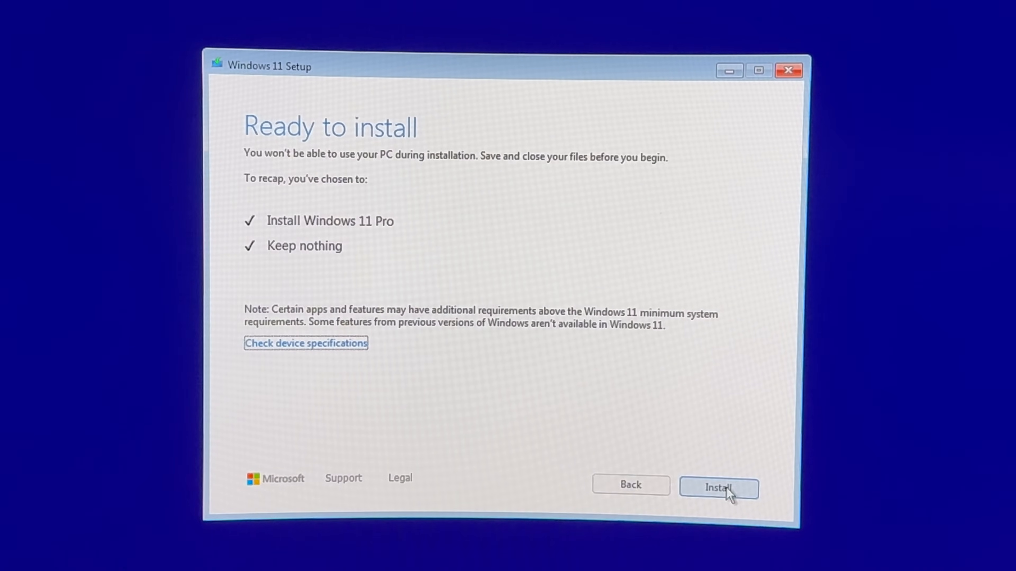
{"action": "left_click", "coordinate": [719, 488]}
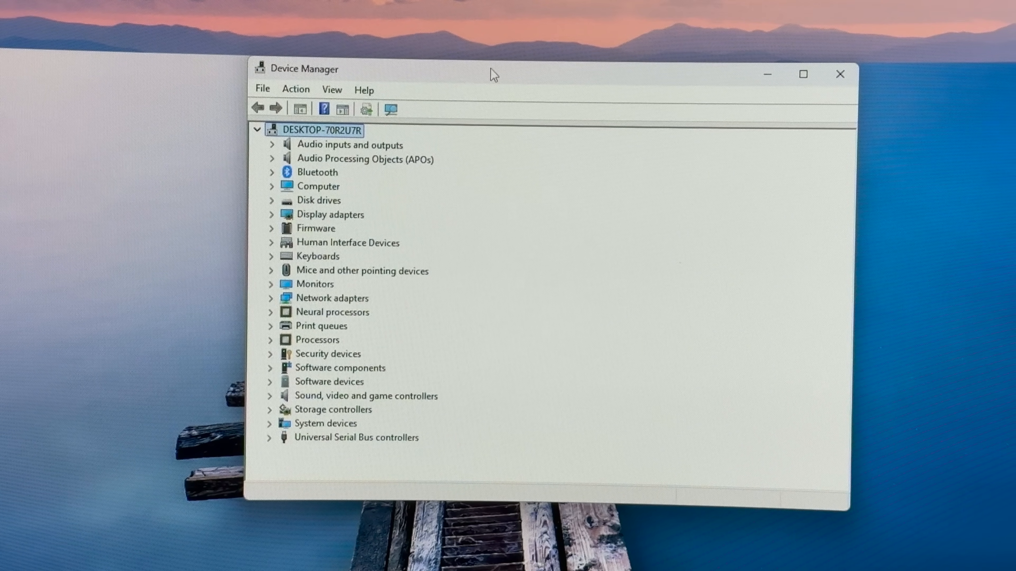
{"action": "mouse_move", "coordinate": [279, 234]}
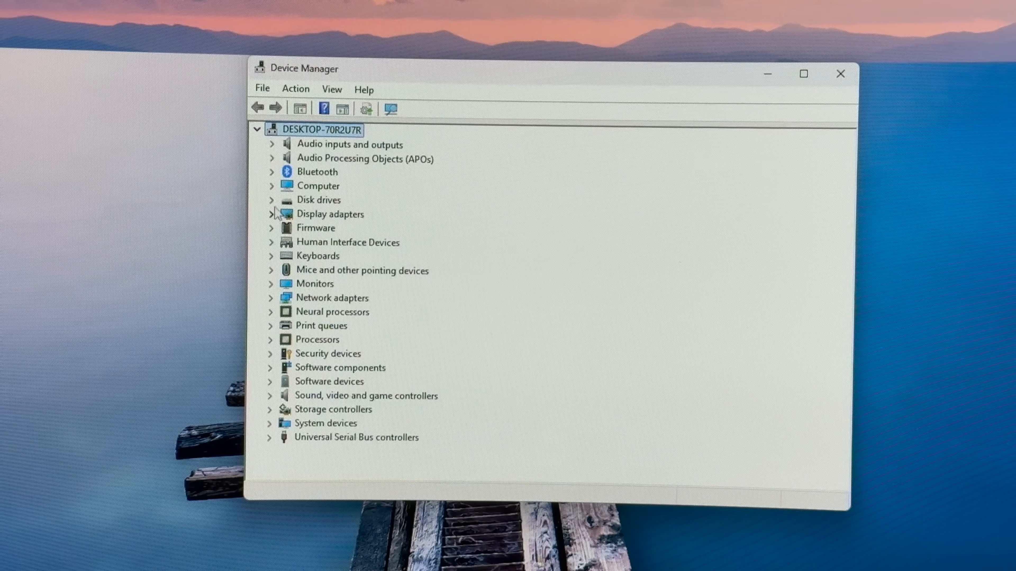
Check the iDsonix drive under Disk drives, then close Device Manager.
{"action": "left_click", "coordinate": [270, 199]}
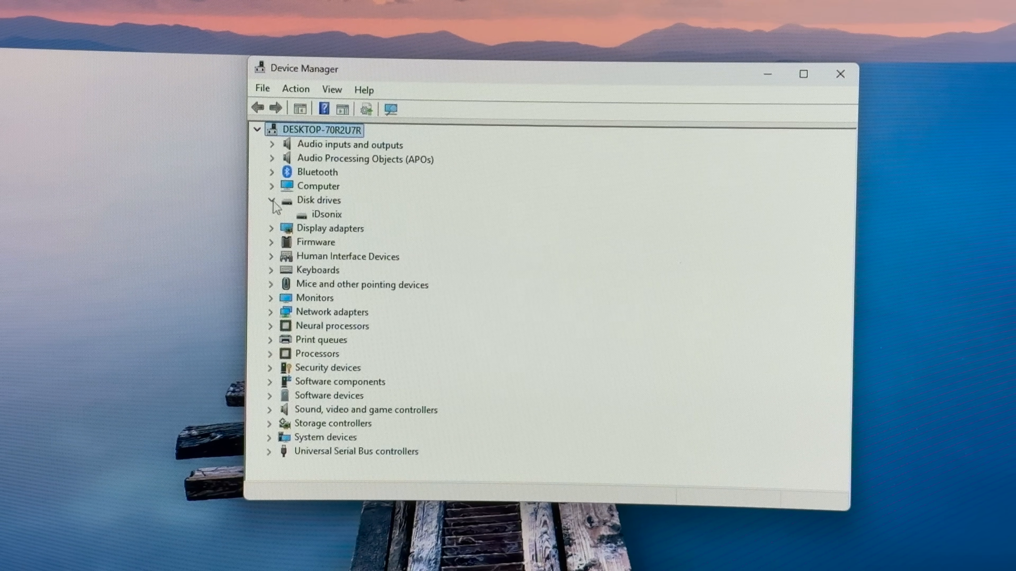
{"action": "left_click", "coordinate": [271, 200]}
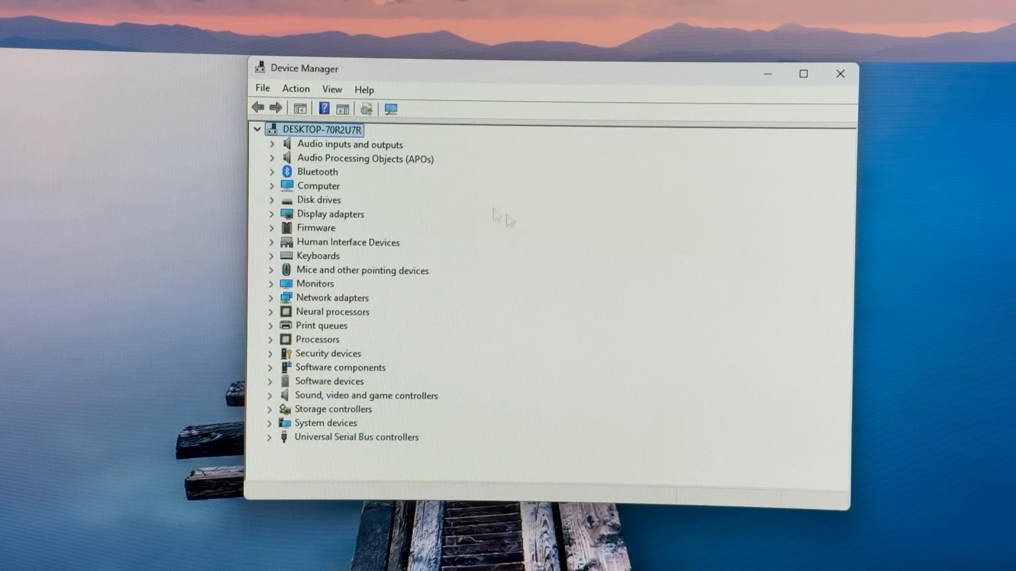
{"action": "mouse_move", "coordinate": [840, 74]}
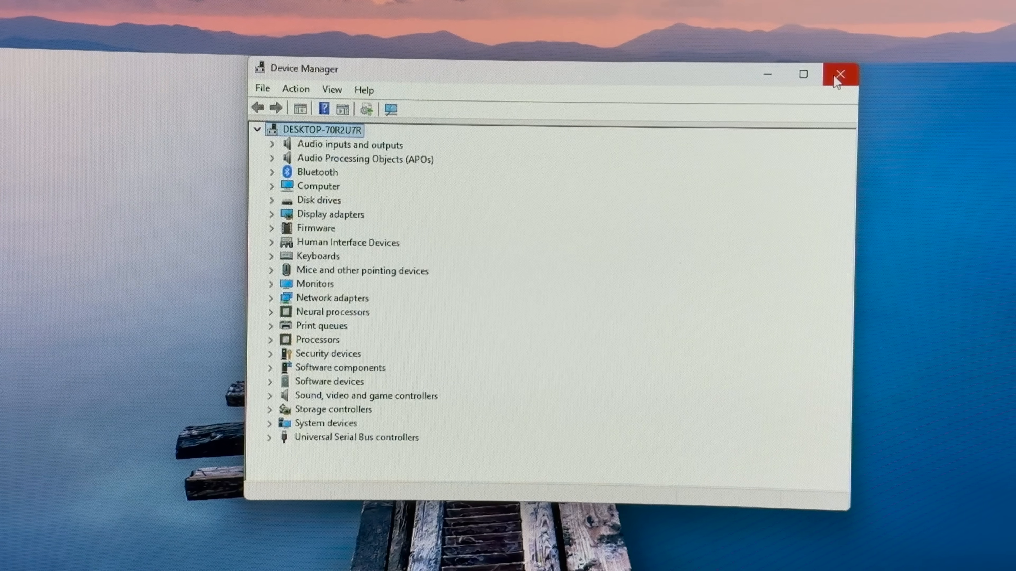
{"action": "left_click", "coordinate": [840, 74]}
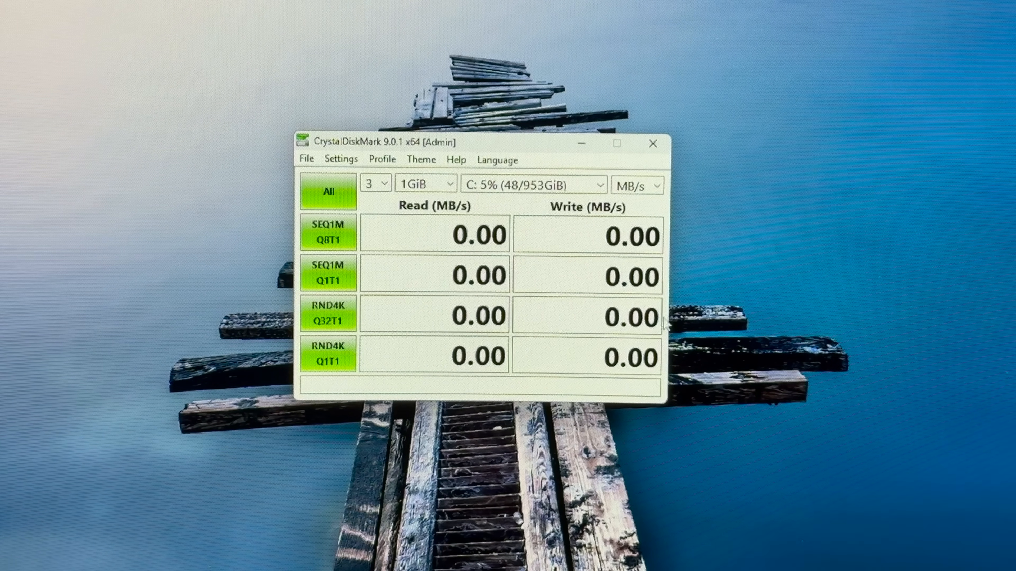
Run the SEQ1M Q8T1 test on C:, then rerun it at 8GiB test size.
{"action": "left_click", "coordinate": [328, 191]}
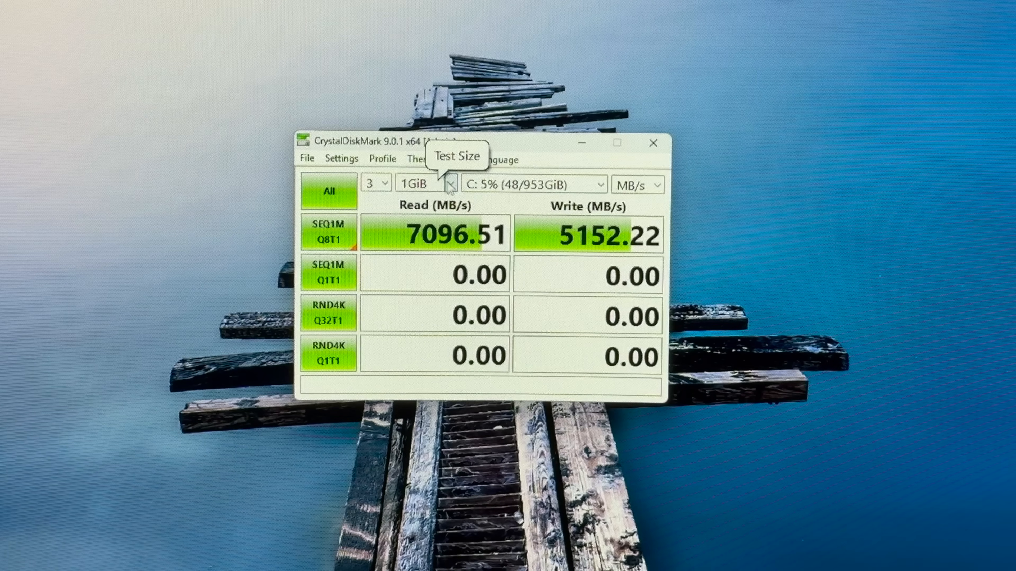
{"action": "left_click", "coordinate": [448, 184]}
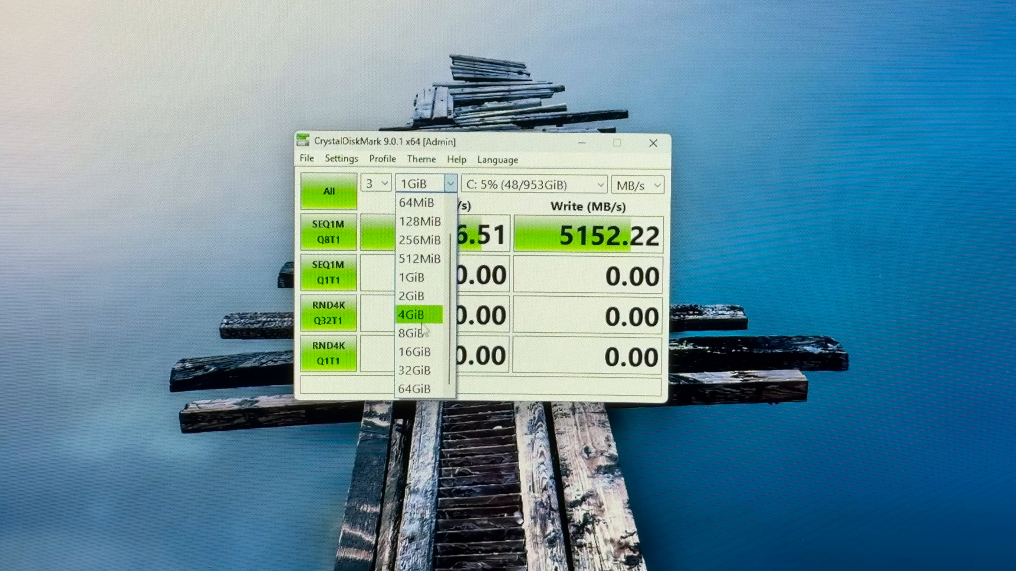
{"action": "left_click", "coordinate": [413, 332]}
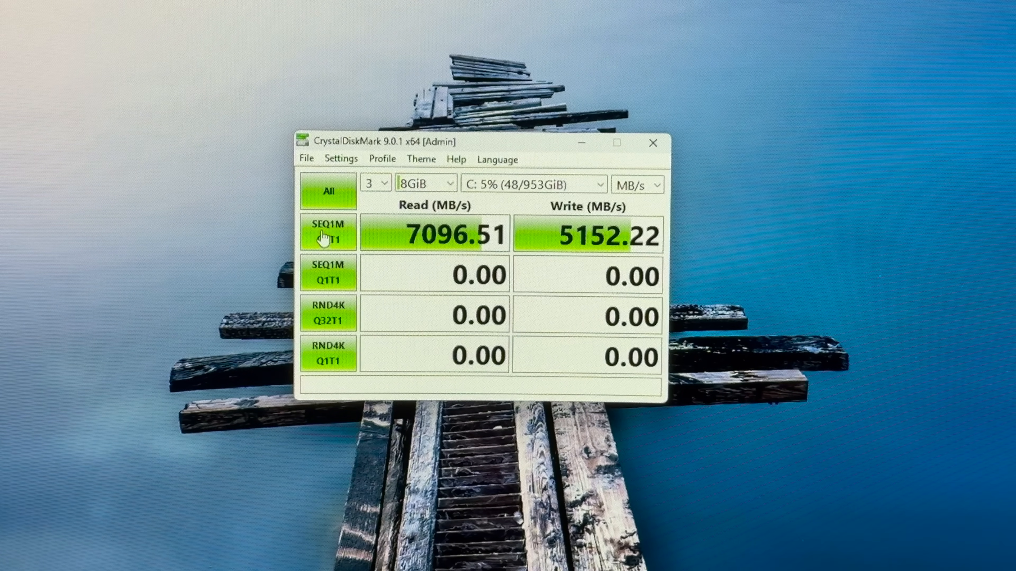
{"action": "left_click", "coordinate": [329, 192]}
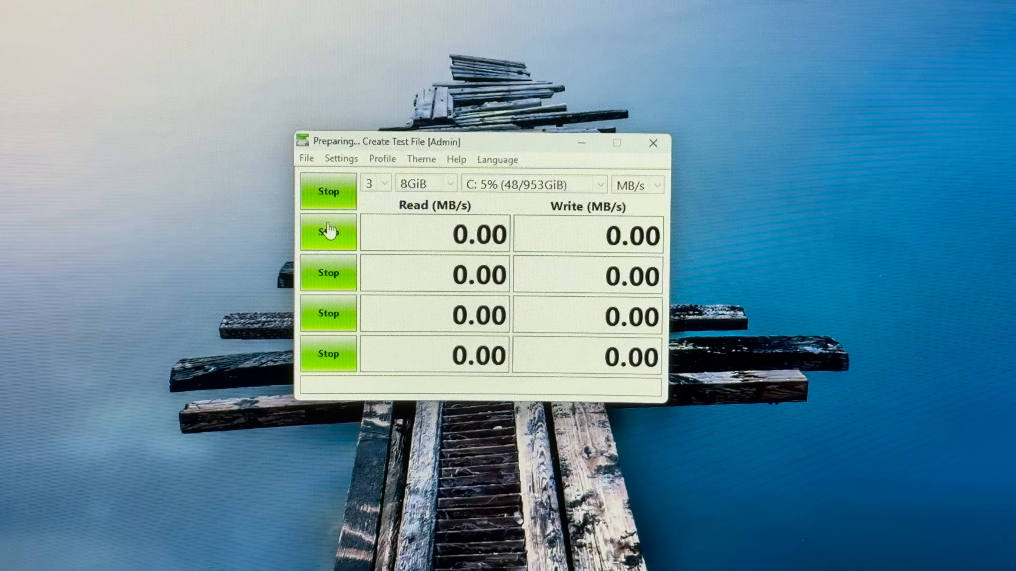
{"action": "mouse_move", "coordinate": [765, 341]}
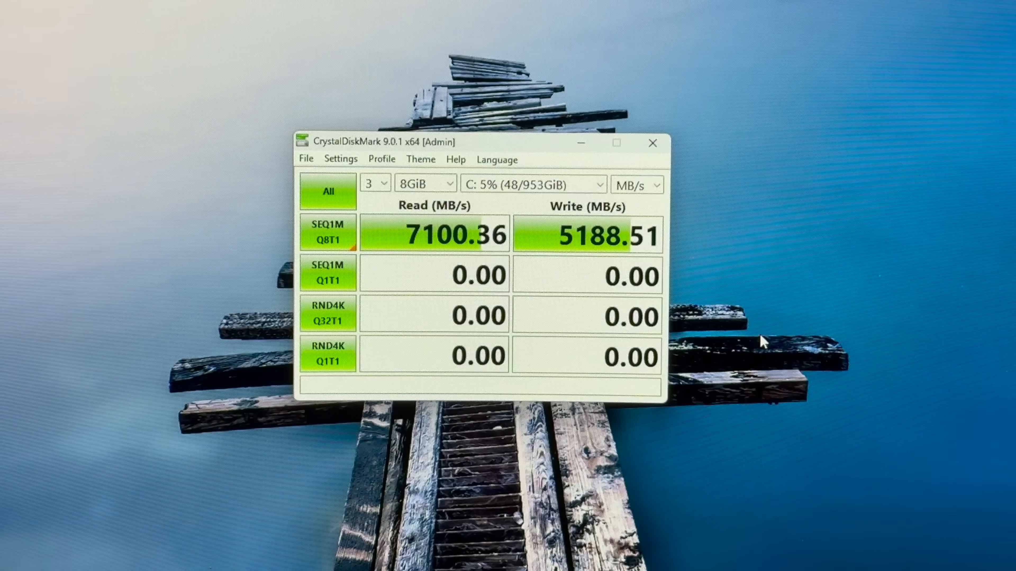
Set the test size to 32GiB for the next SEQ1M Q8T1 run.
{"action": "left_click", "coordinate": [447, 185]}
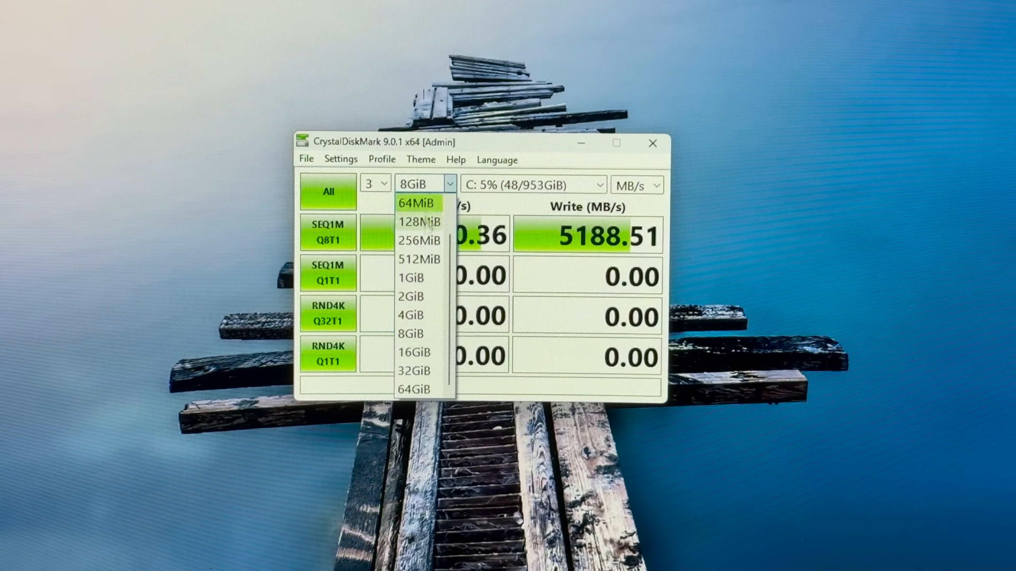
{"action": "mouse_move", "coordinate": [417, 372]}
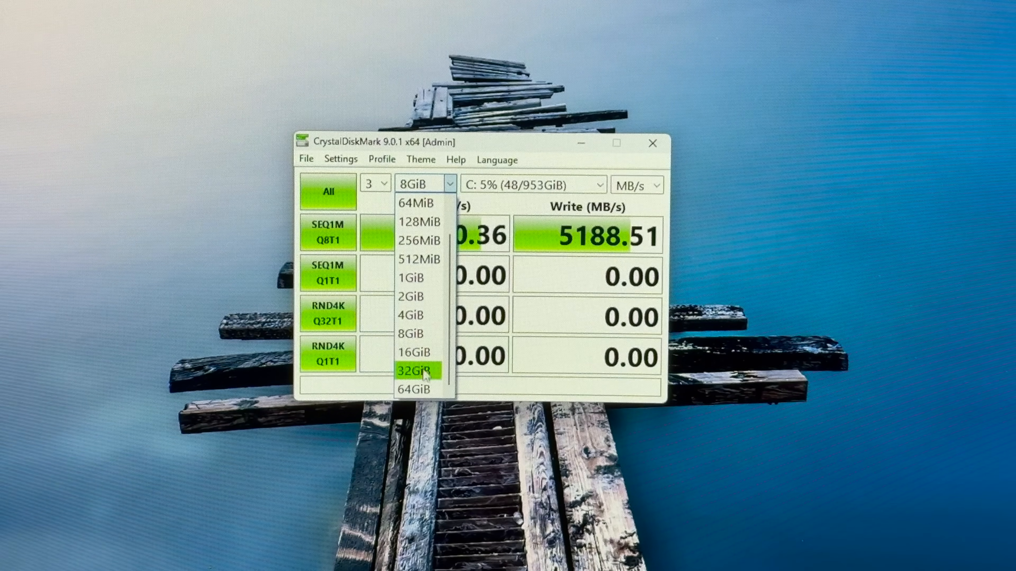
{"action": "left_click", "coordinate": [413, 371]}
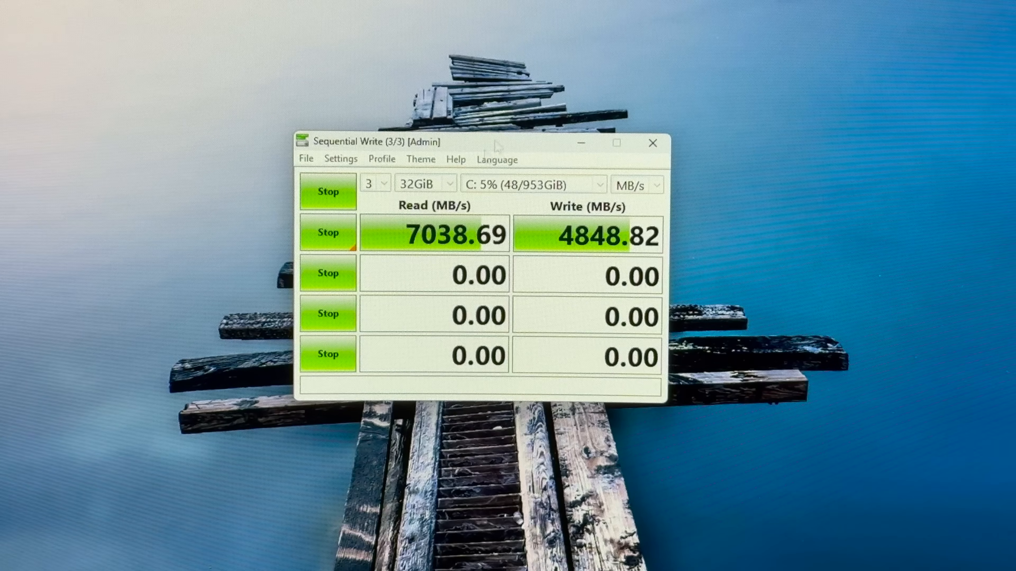
{"action": "mouse_move", "coordinate": [803, 3]}
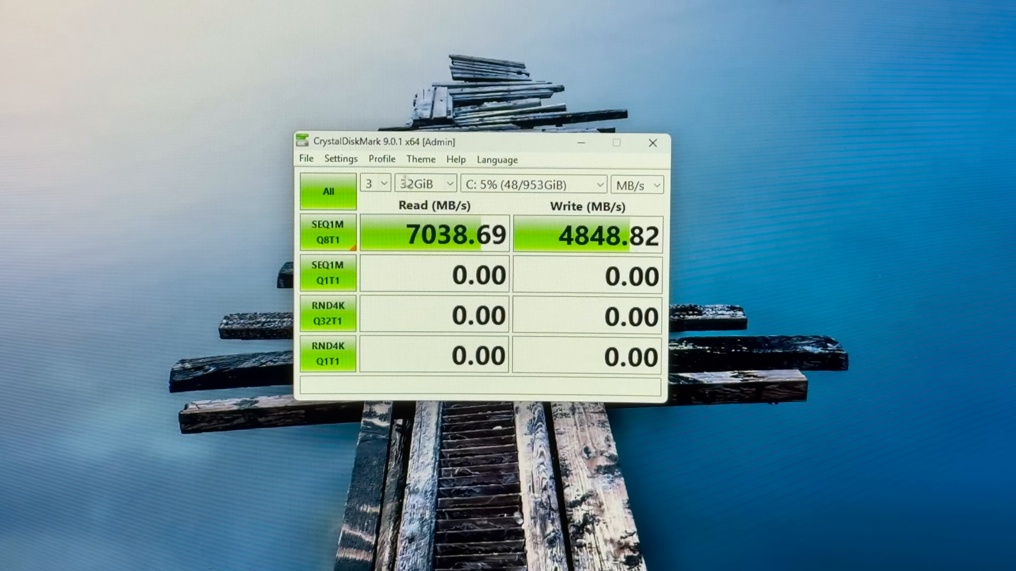
Run the SEQ1M Q8T1 test at 64GiB test size.
{"action": "left_click", "coordinate": [448, 184]}
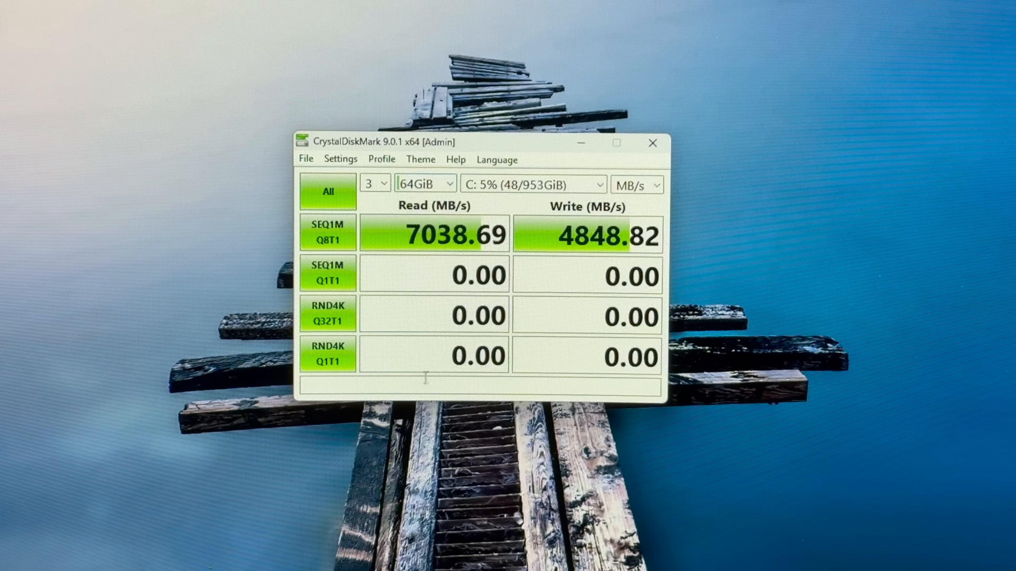
{"action": "left_click", "coordinate": [328, 191]}
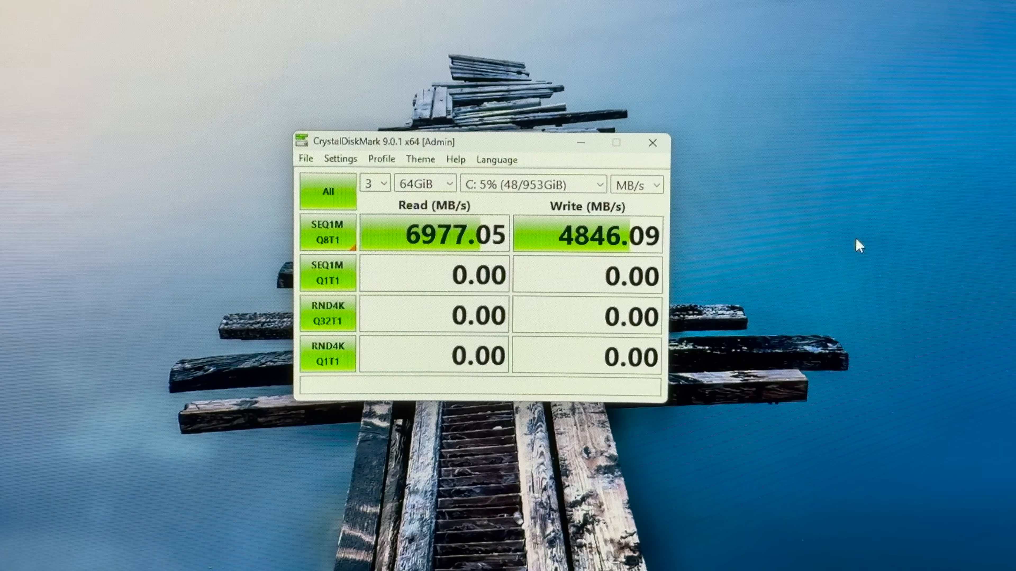
{"action": "mouse_move", "coordinate": [309, 165]}
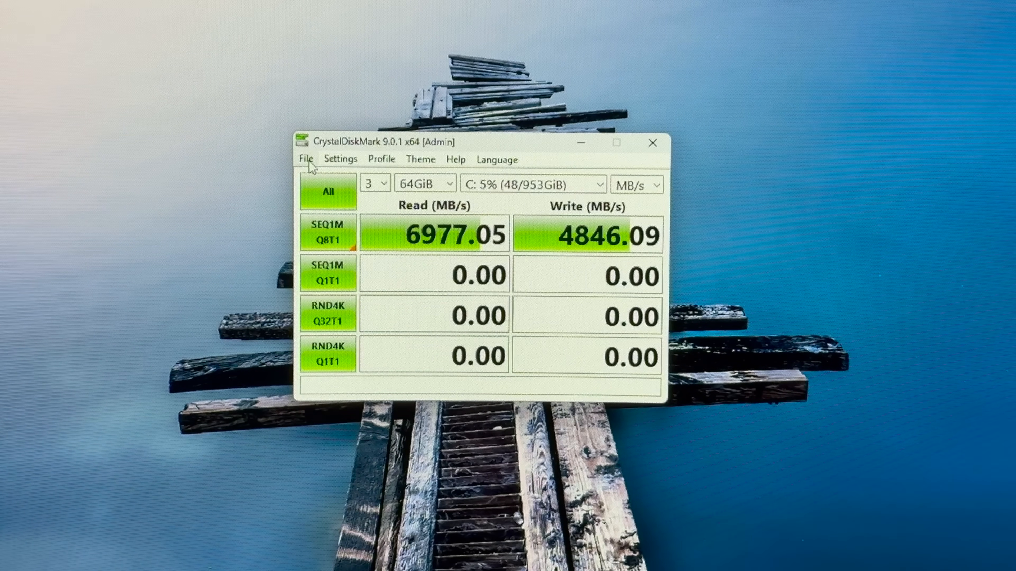
Set the test size back to 1GiB and start a new benchmark run on drive C:.
{"action": "left_click", "coordinate": [450, 184]}
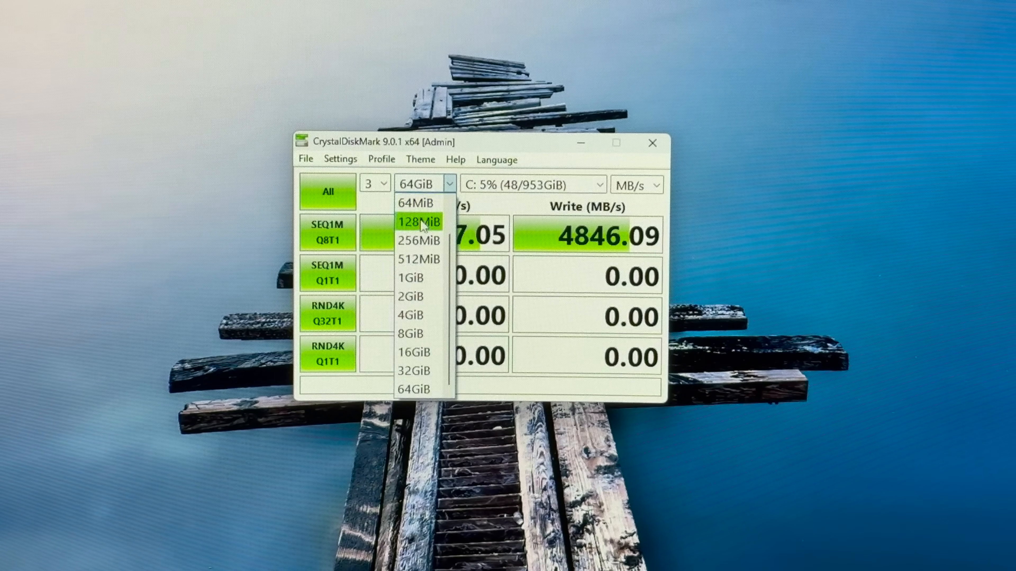
{"action": "left_click", "coordinate": [410, 277]}
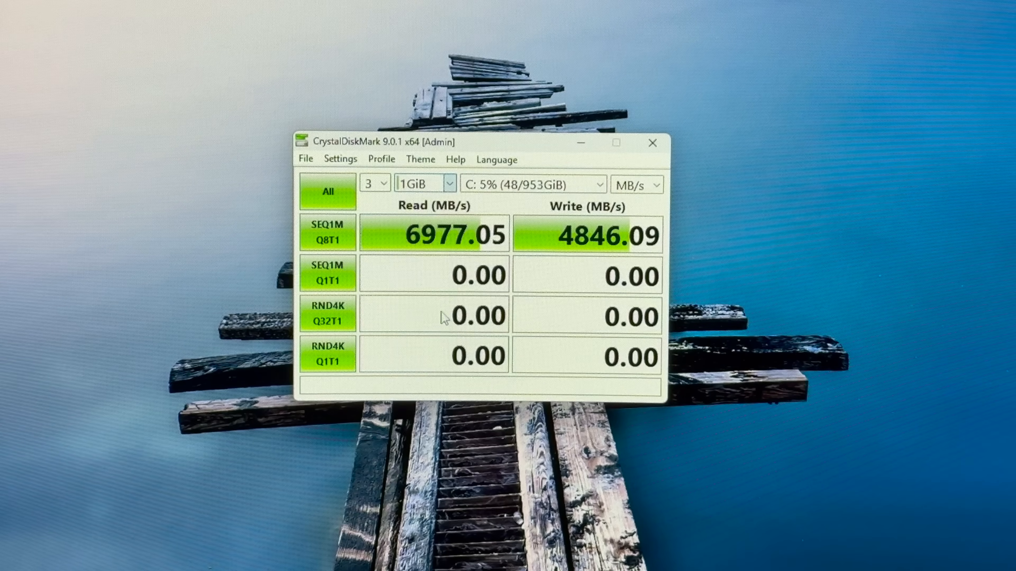
{"action": "left_click", "coordinate": [328, 191]}
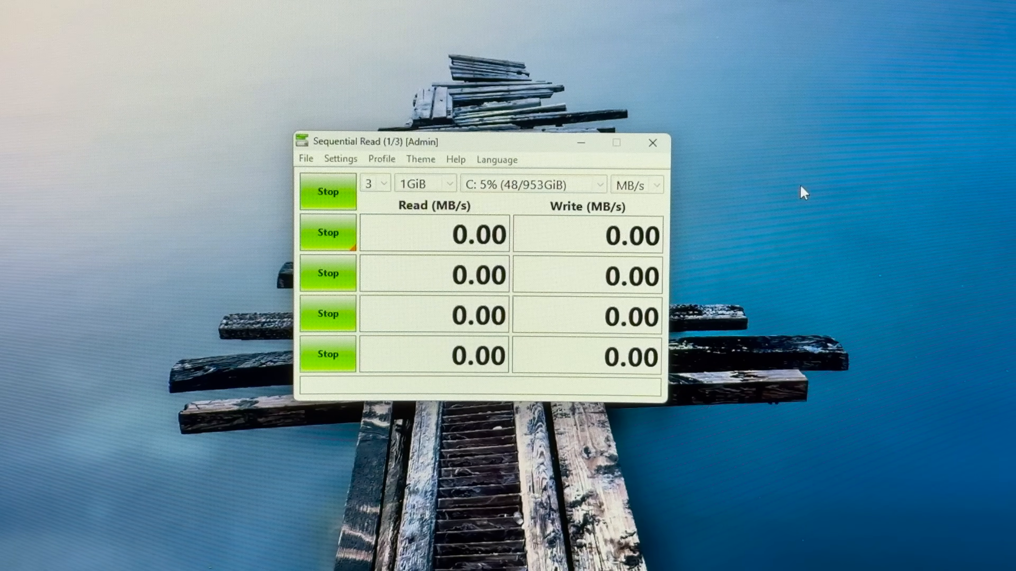